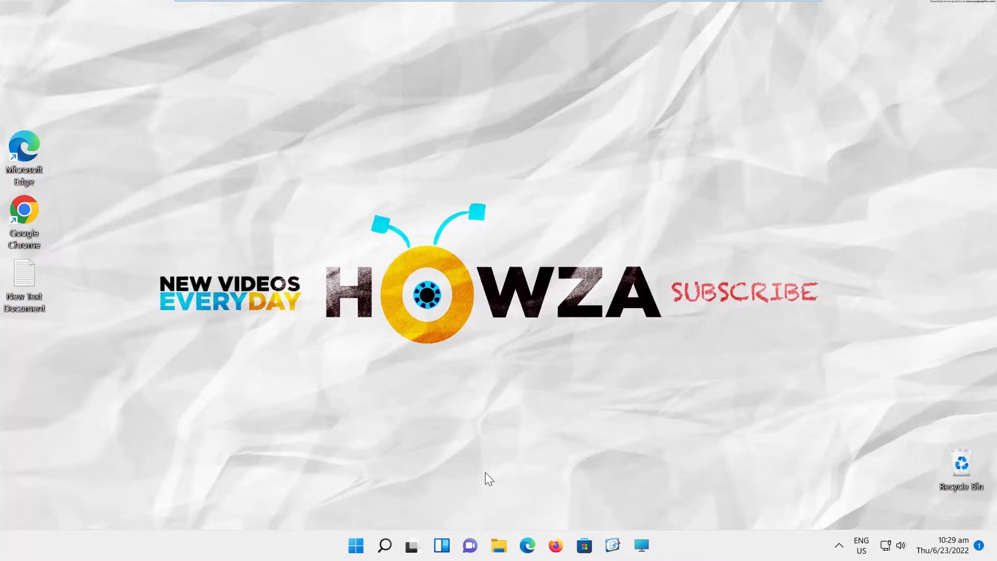
{"action": "mouse_move", "coordinate": [376, 555]}
{"action": "type", "text": "file explorer opti"}
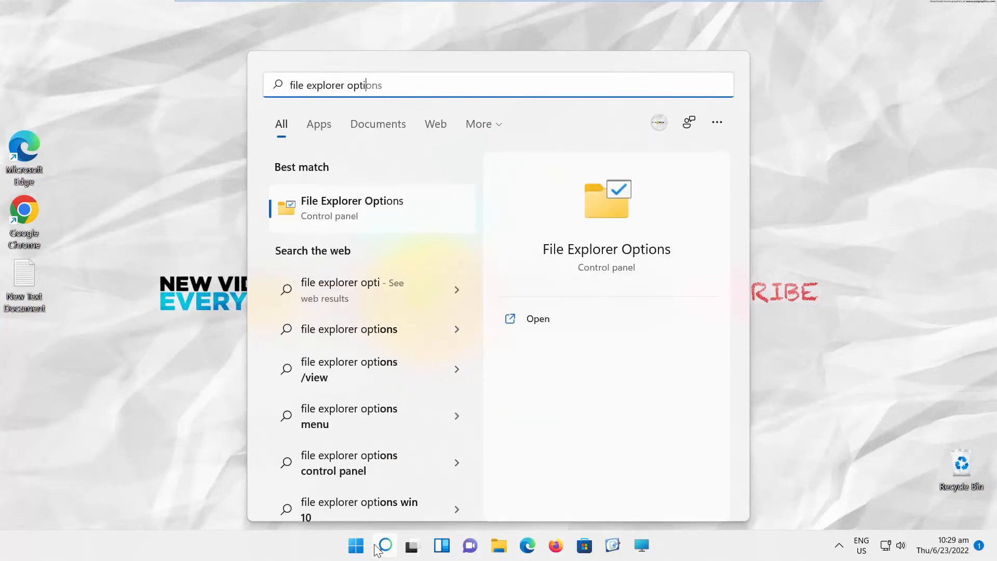
Launch File Explorer Options from the 'file explorer options' search result.
{"action": "left_click", "coordinate": [537, 319]}
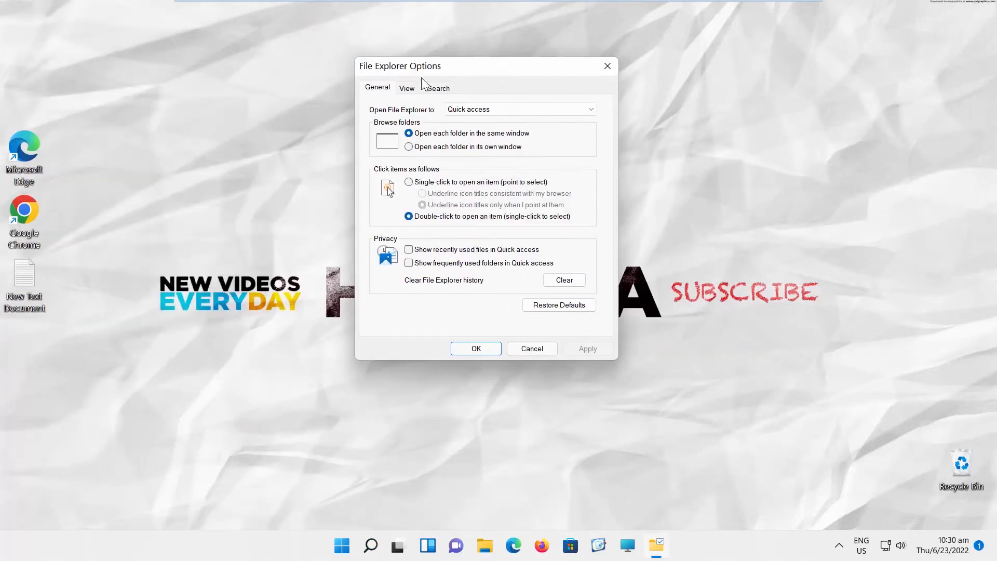
On the View tab, enable 'Display the full path in the title bar' and confirm with OK.
{"action": "left_click", "coordinate": [407, 88]}
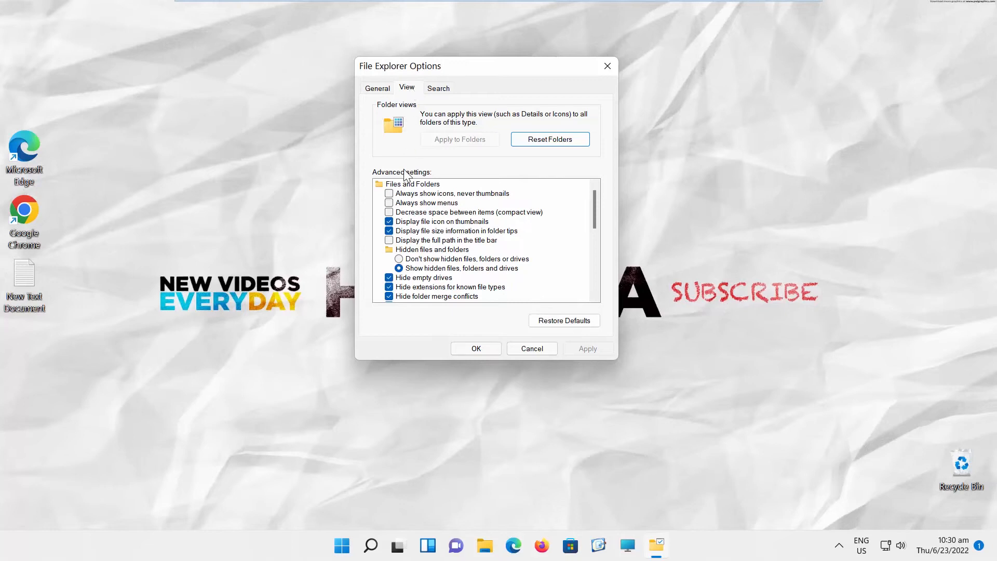
{"action": "left_click", "coordinate": [389, 240]}
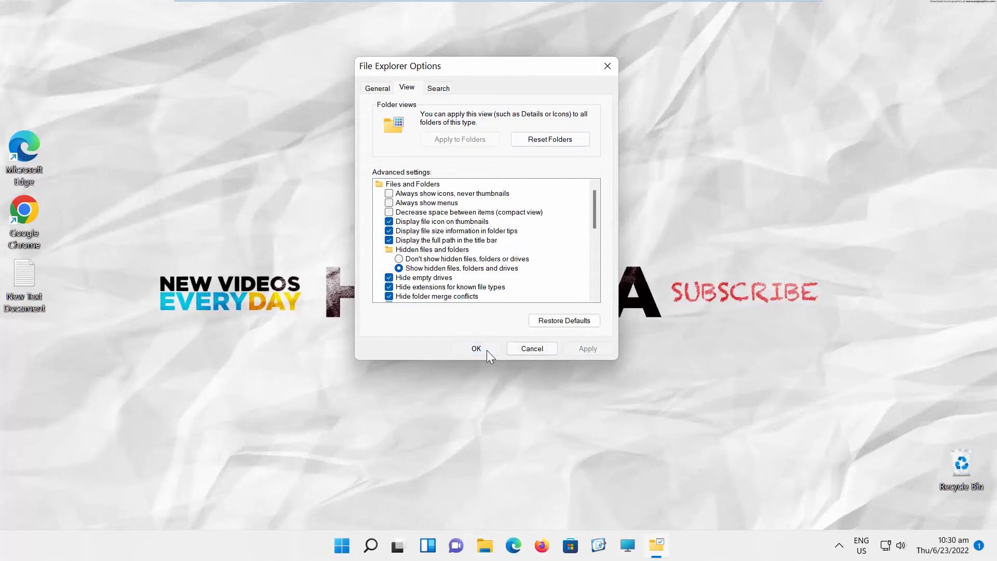
{"action": "left_click", "coordinate": [476, 348]}
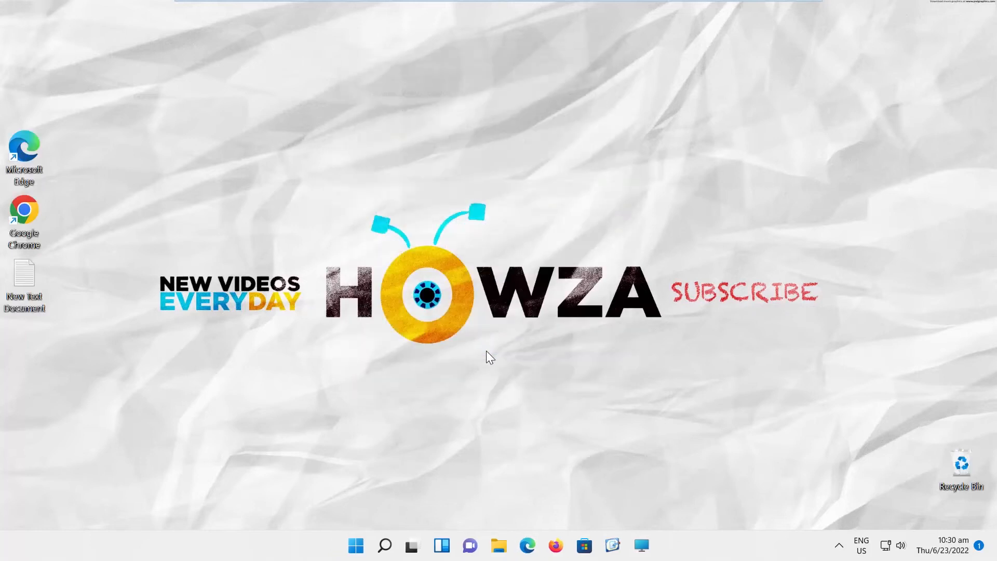
Open File Explorer at C:\Windows and scroll through its folder list.
{"action": "left_click", "coordinate": [498, 545]}
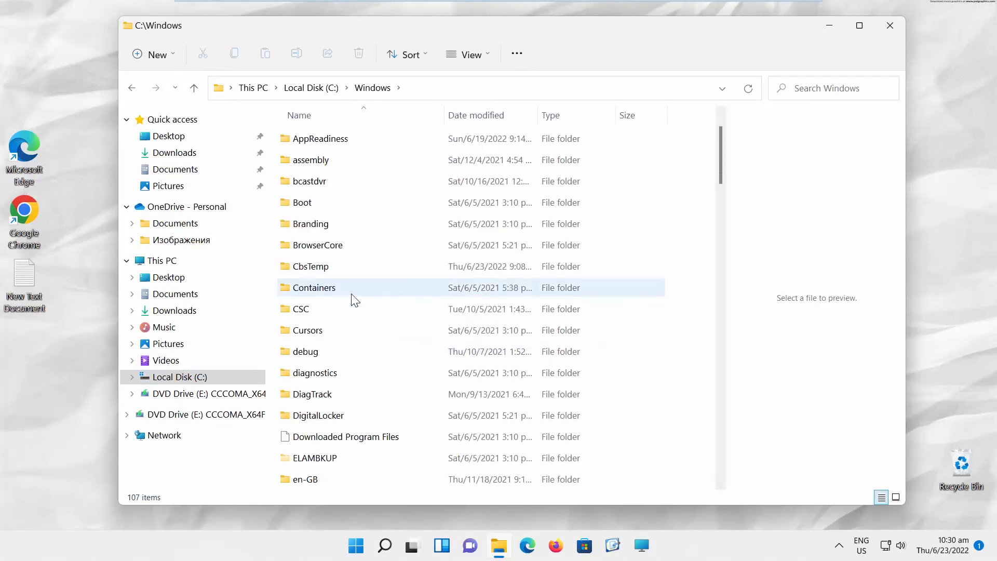
{"action": "scroll", "scroll_direction": "down", "scroll_amount": 3}
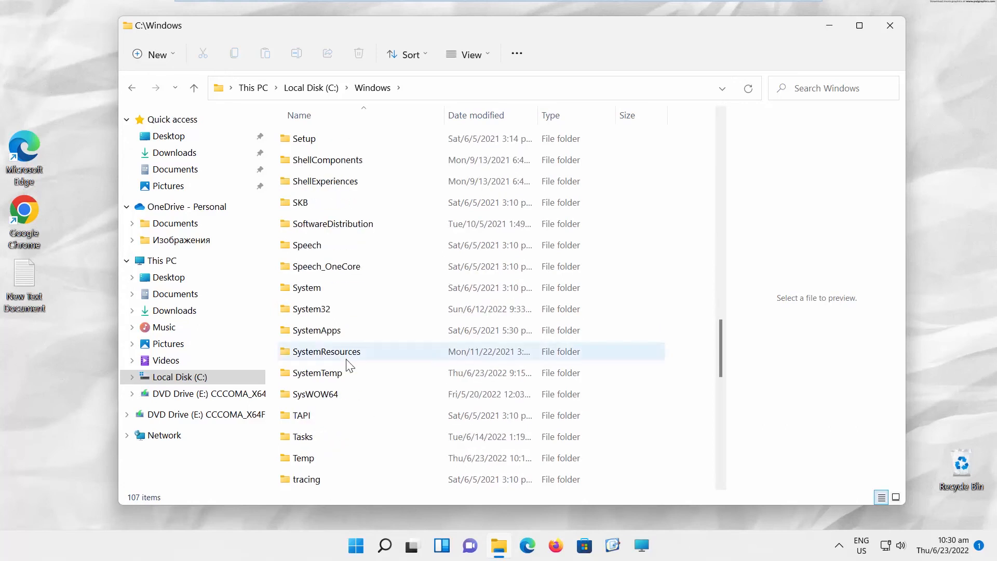